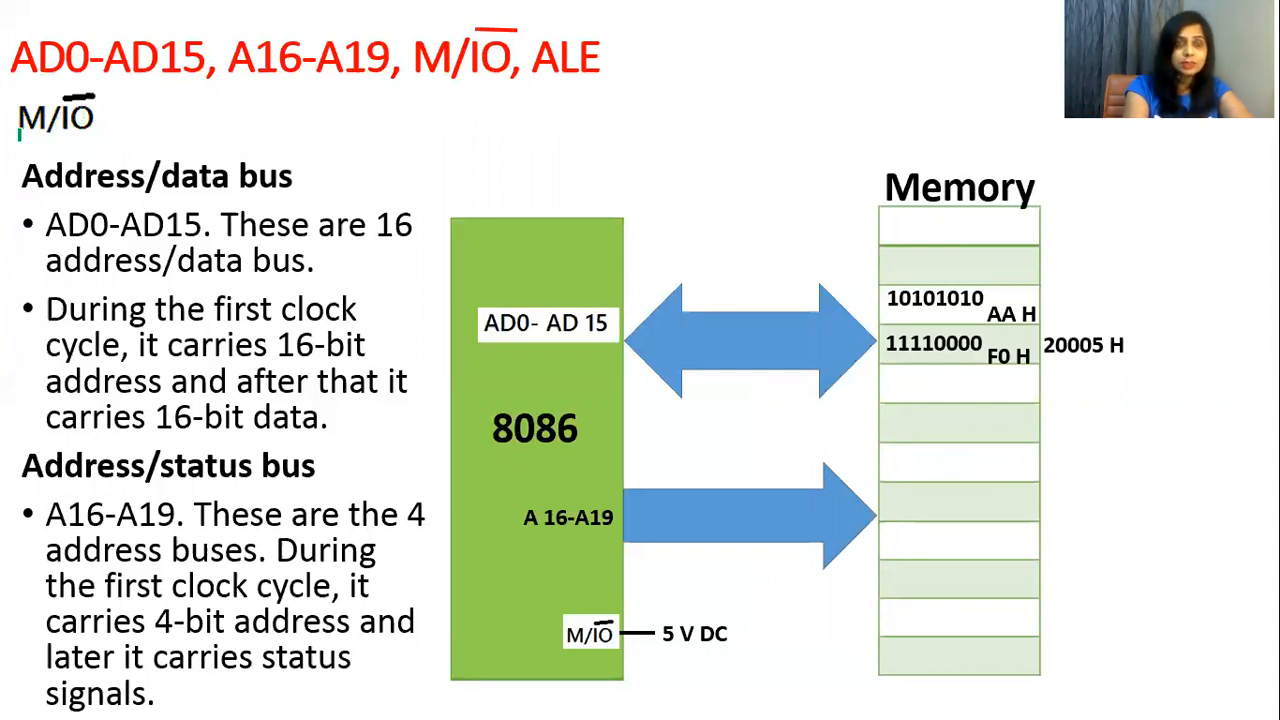
{"action": "mouse_move", "coordinate": [82, 103]}
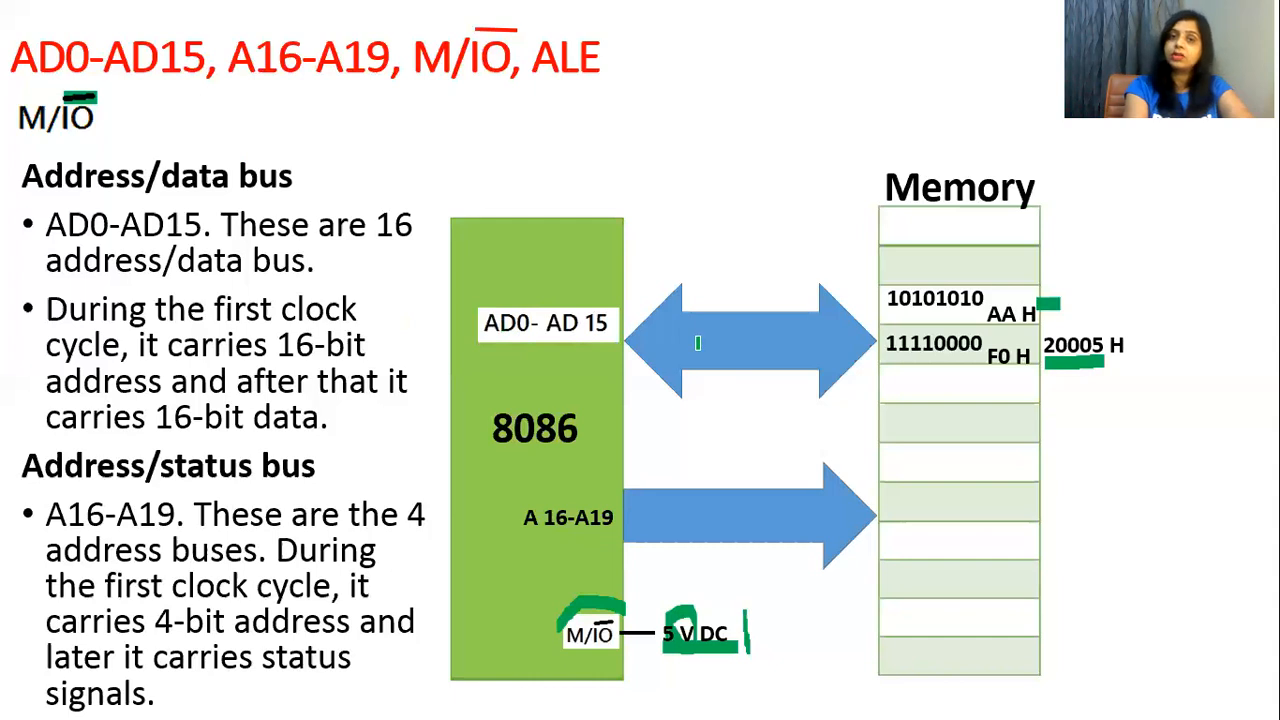
{"action": "mouse_move", "coordinate": [786, 356]}
{"action": "type", "text": "2000 H"}
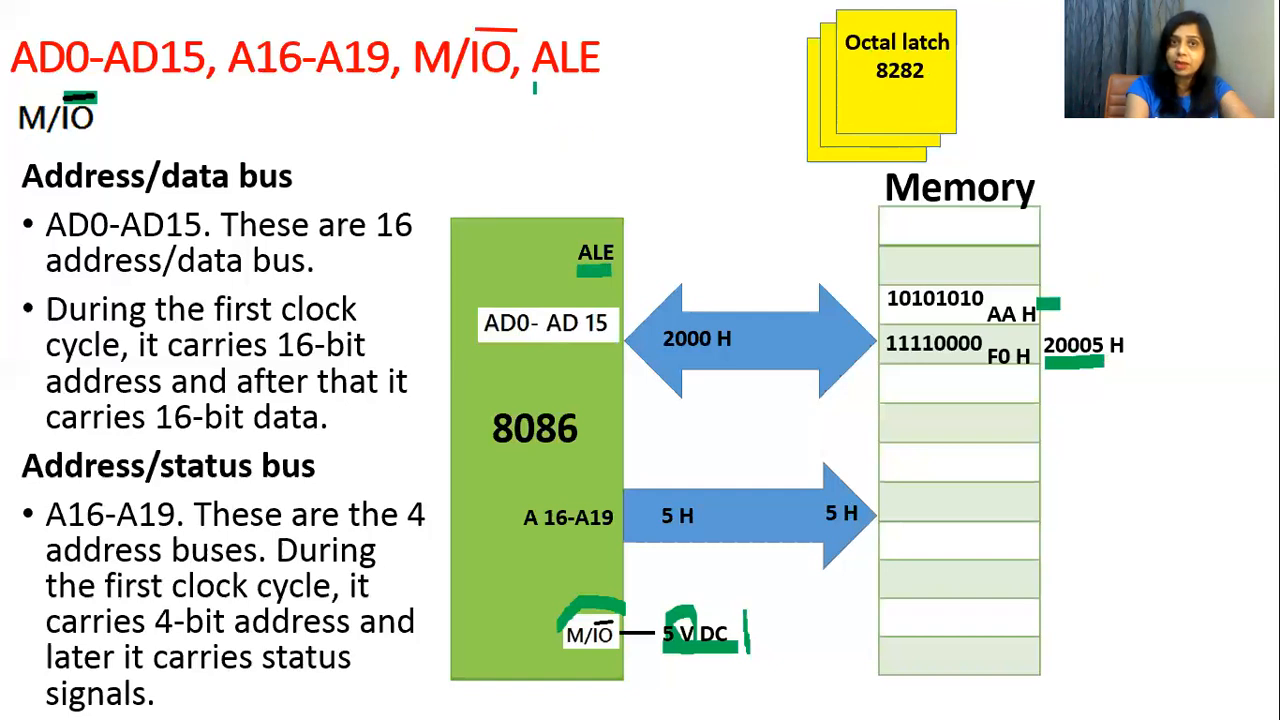
Underline ALE in the title with the green pen and write 'Stb' on the 8282 latch
{"action": "left_click_drag", "start_coordinate": [535, 87], "coordinate": [597, 87]}
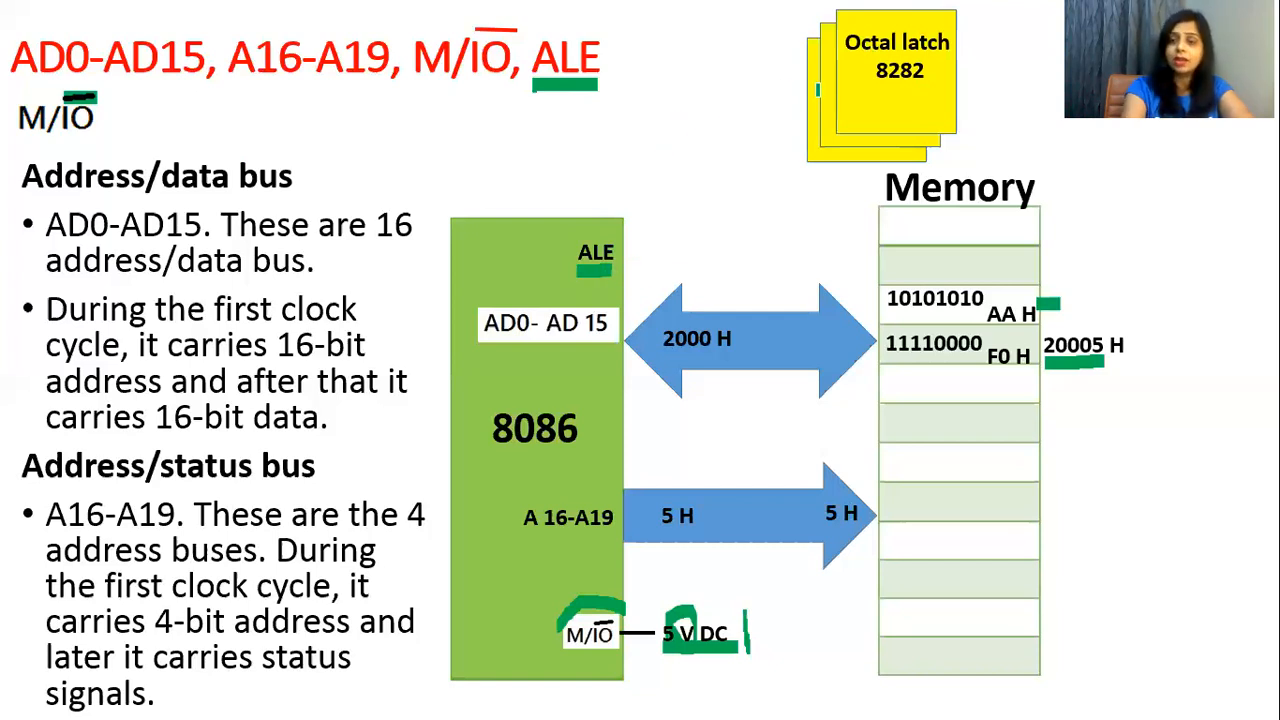
{"action": "type", "text": "Stb"}
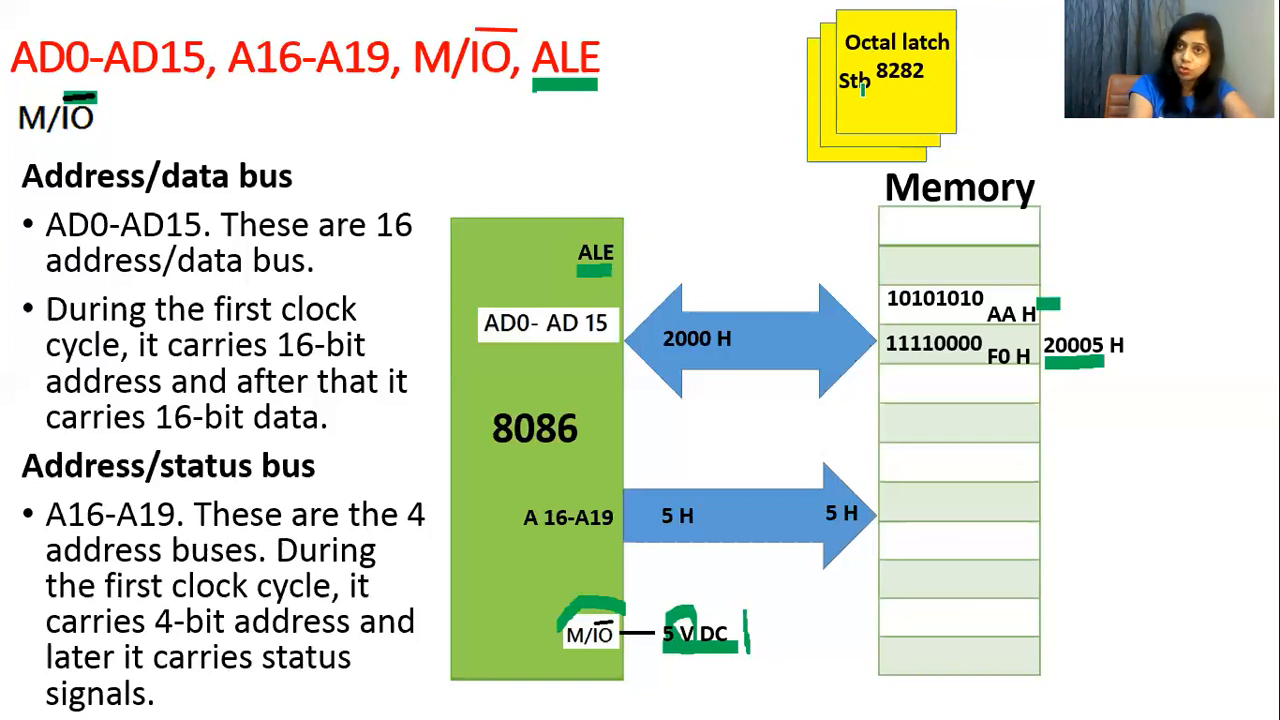